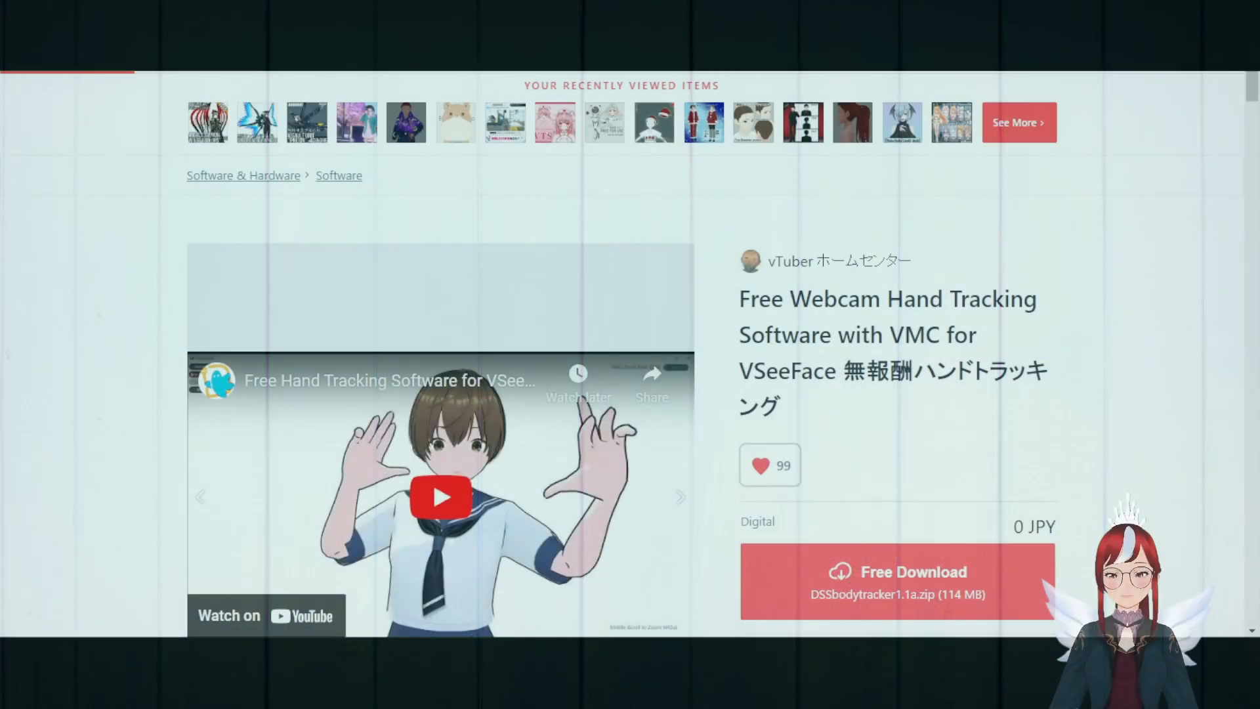
- Launch the DSSbodytracker application from the unpacked DSSbodytracker1.1a folder
{"action": "scroll", "scroll_direction": "down", "scroll_amount": 3}
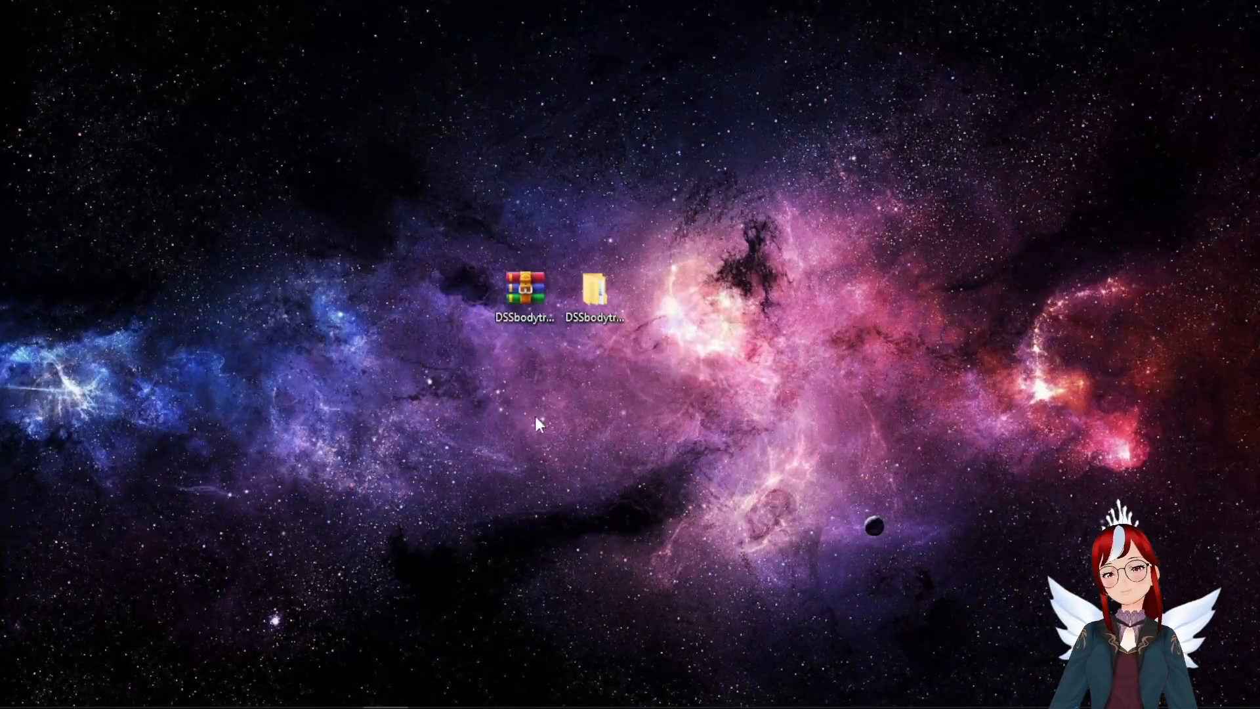
{"action": "double_click", "coordinate": [591, 289]}
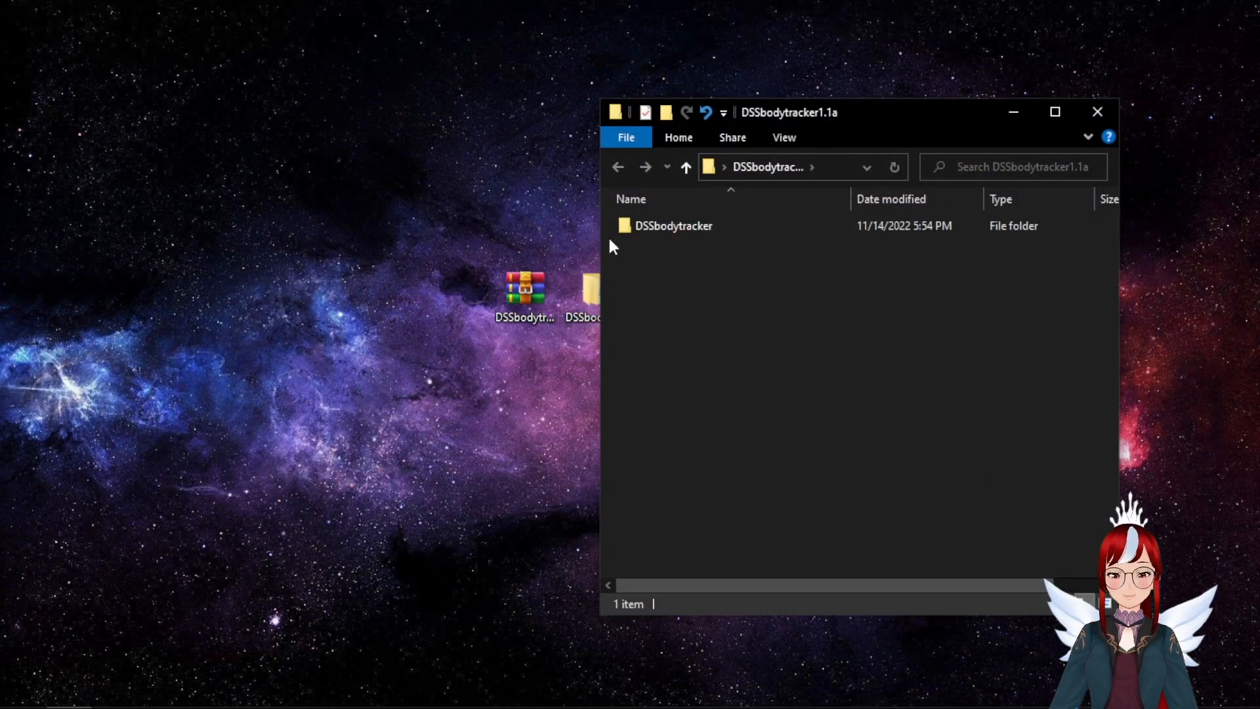
{"action": "double_click", "coordinate": [673, 226]}
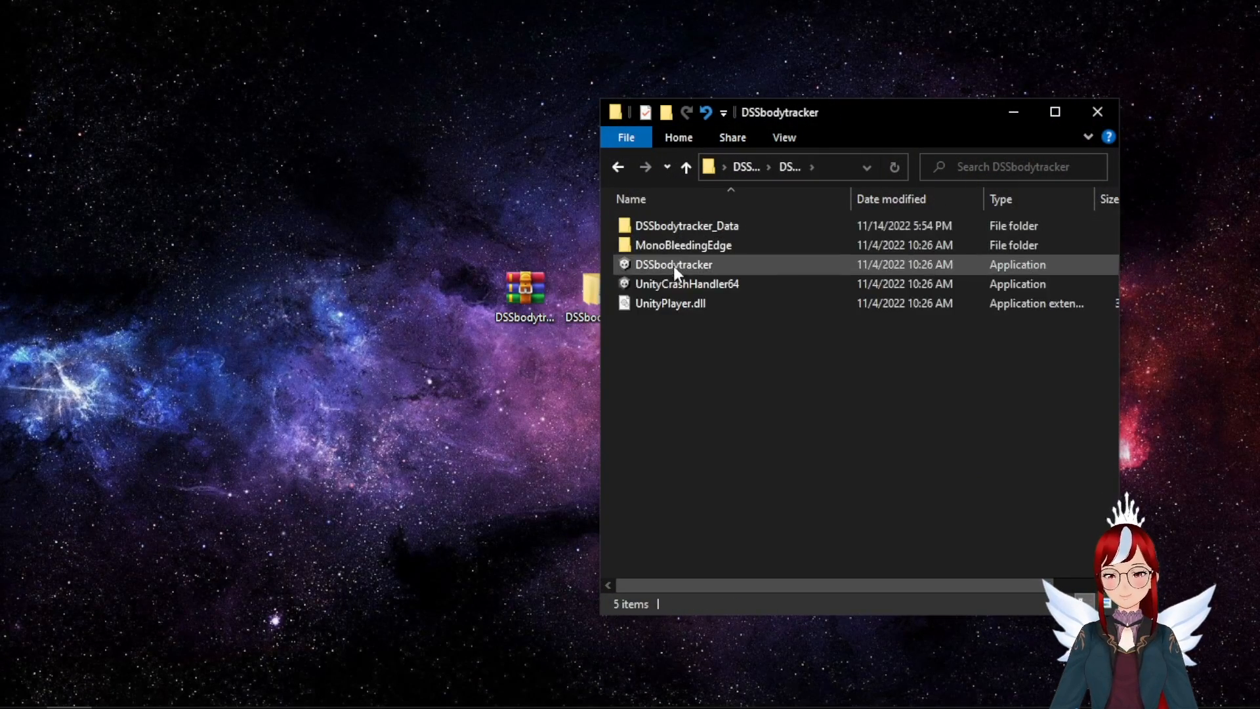
{"action": "double_click", "coordinate": [673, 264]}
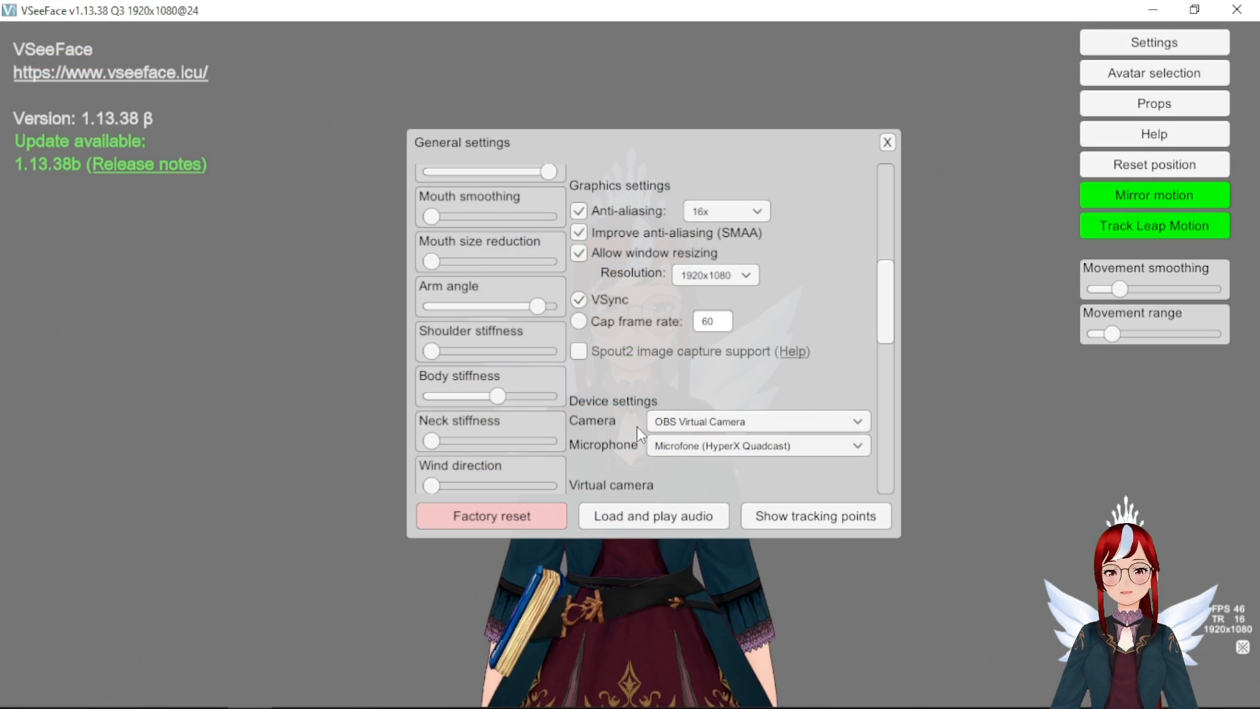
- Scroll the general settings down to the OSC/VMC protocol section
{"action": "scroll", "scroll_direction": "down", "scroll_amount": 3}
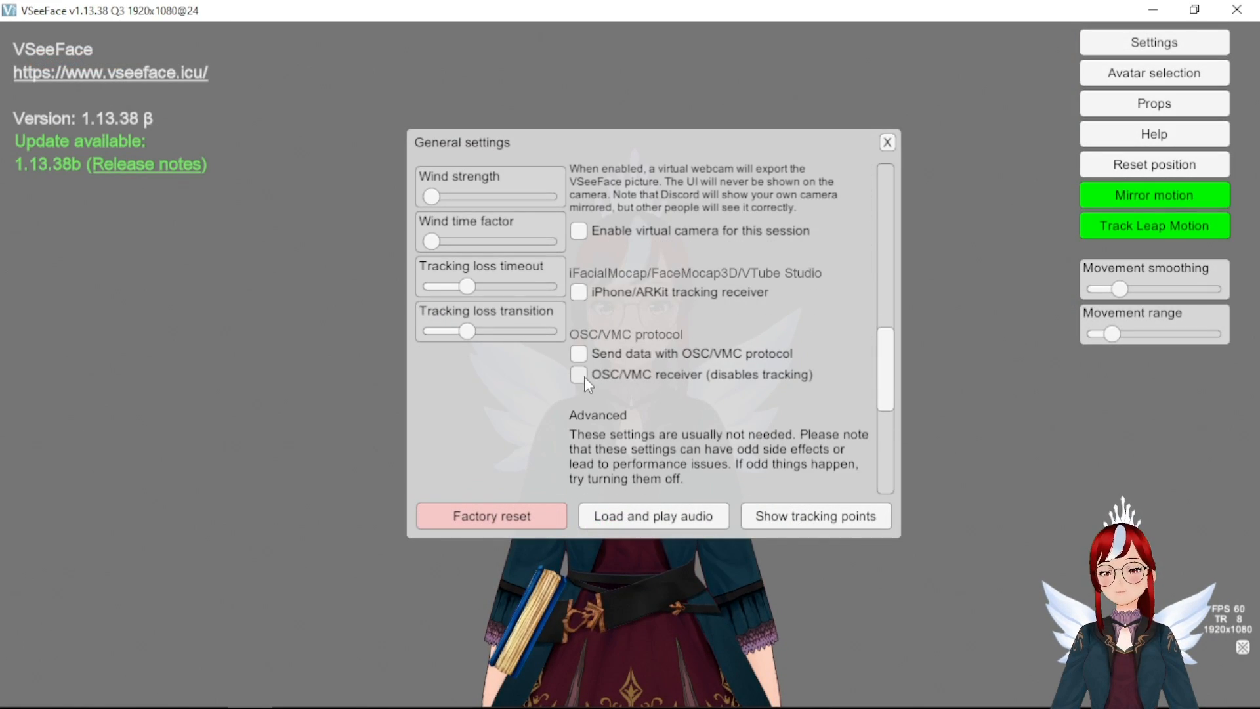
- Enable the OSC/VMC receiver and keep Apply VSeeFace tracking on alongside received data
{"action": "left_click", "coordinate": [577, 374]}
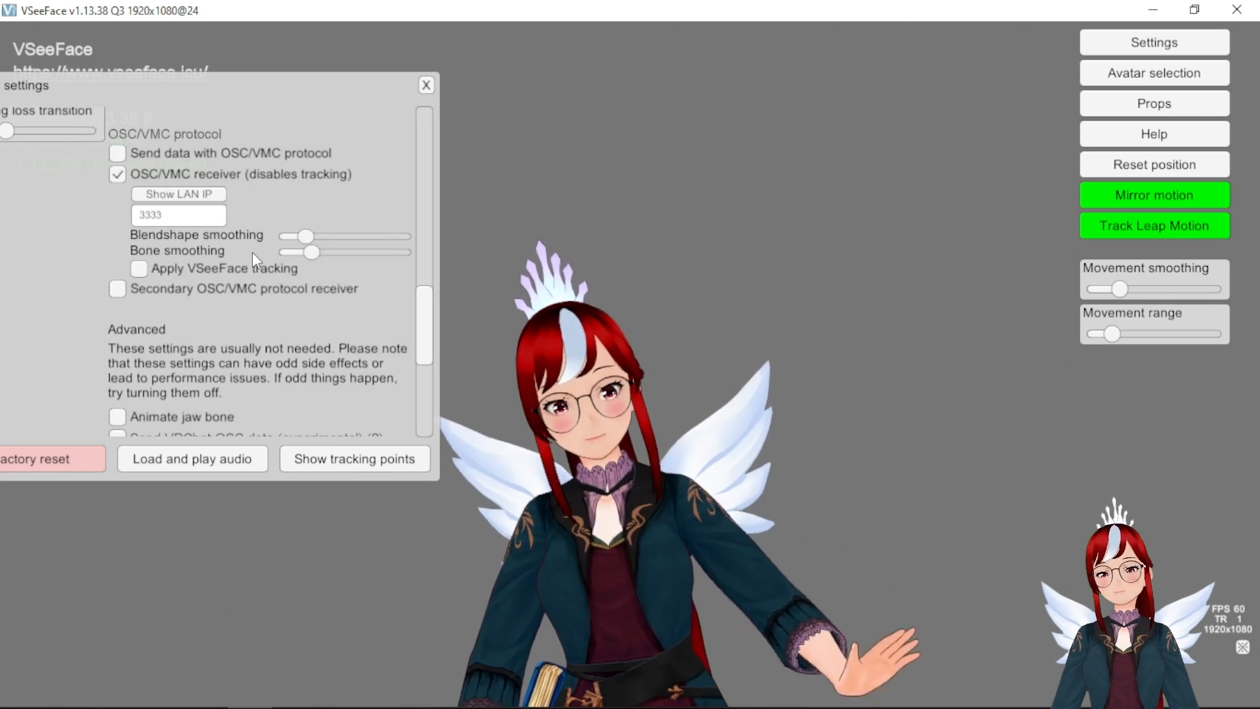
{"action": "left_click", "coordinate": [117, 268]}
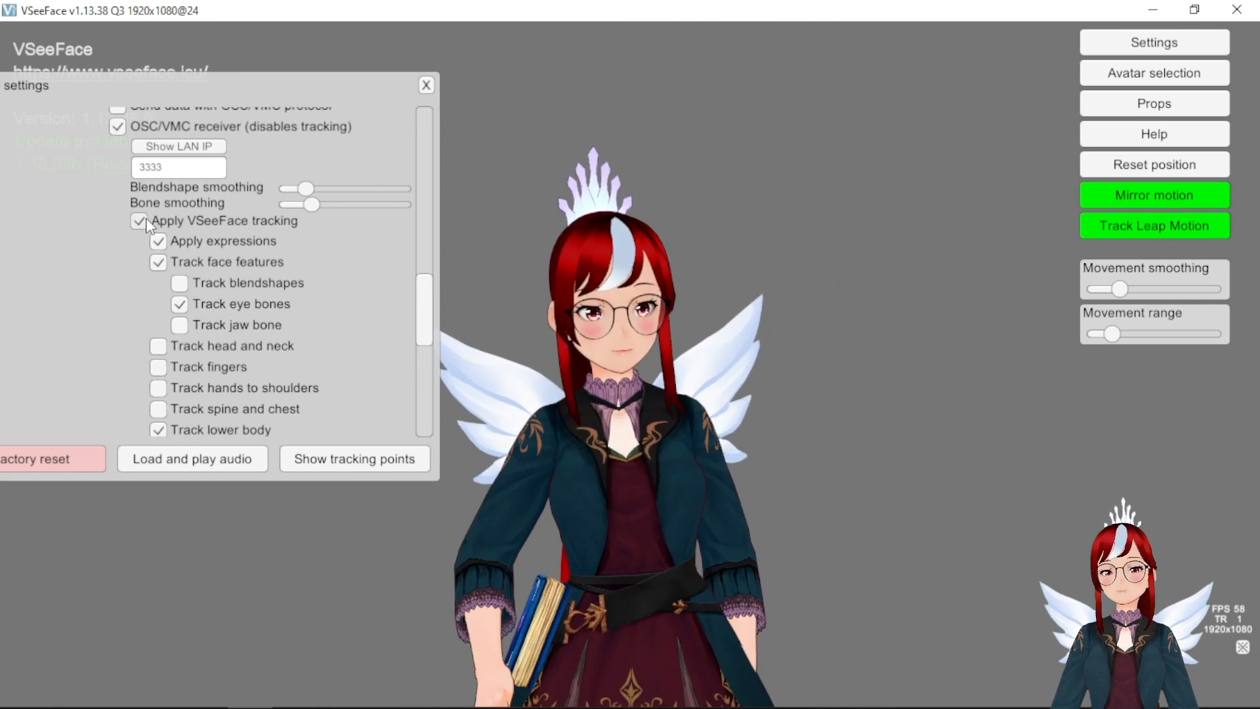